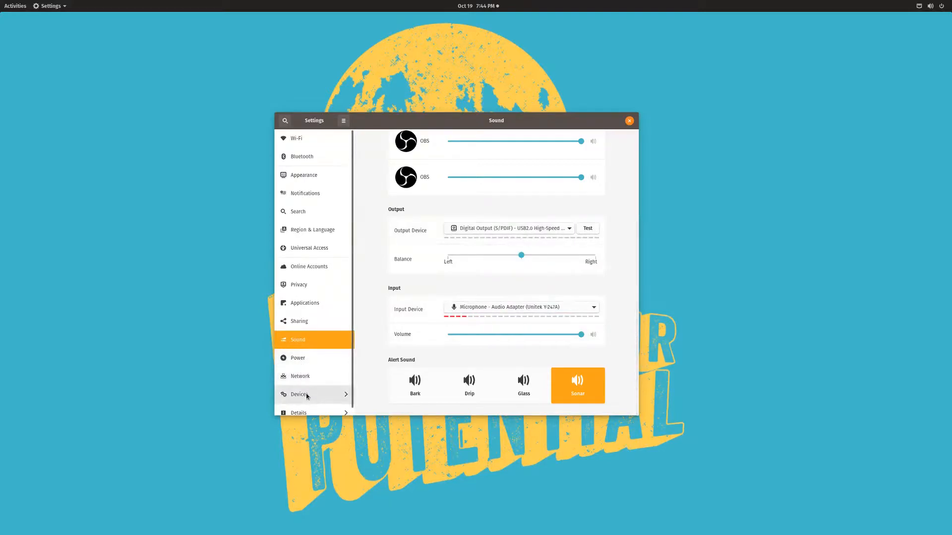
Show the Displays page, viewing monitor 3's settings and then monitor 1's.
{"action": "left_click", "coordinate": [299, 394]}
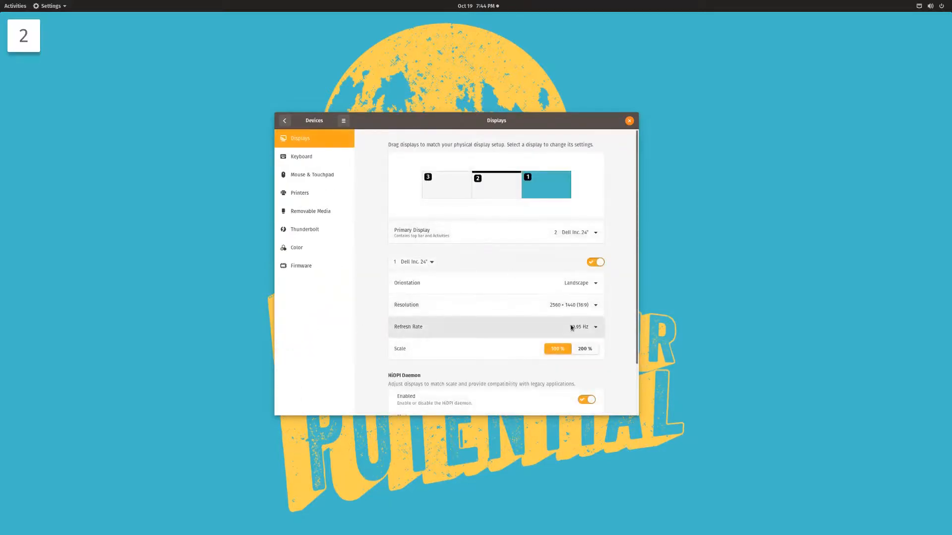
{"action": "left_click", "coordinate": [583, 326]}
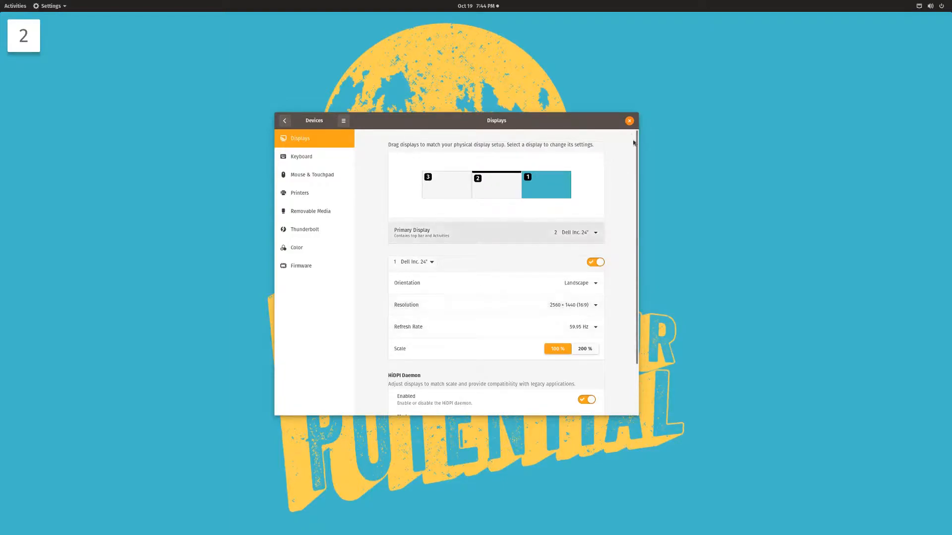
{"action": "left_click", "coordinate": [446, 184]}
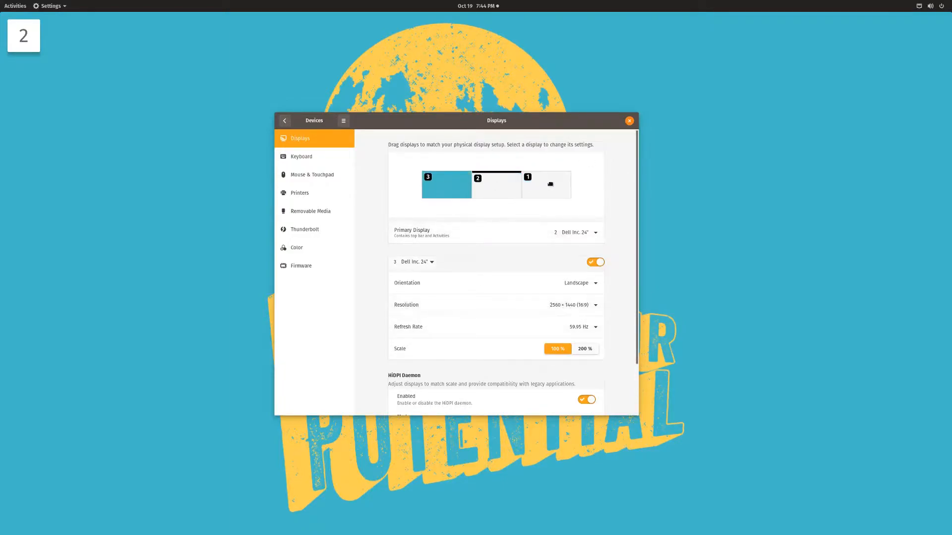
{"action": "left_click", "coordinate": [545, 185]}
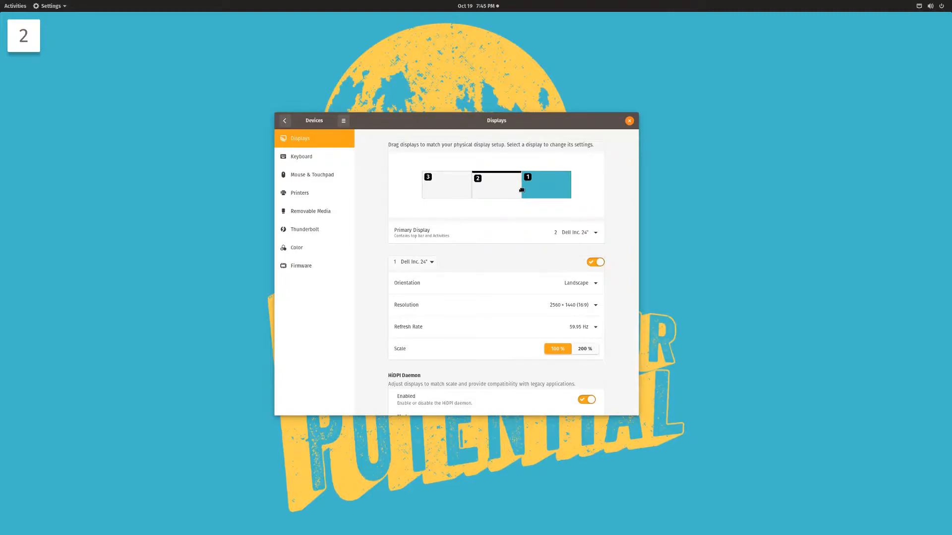
{"action": "mouse_move", "coordinate": [745, 295]}
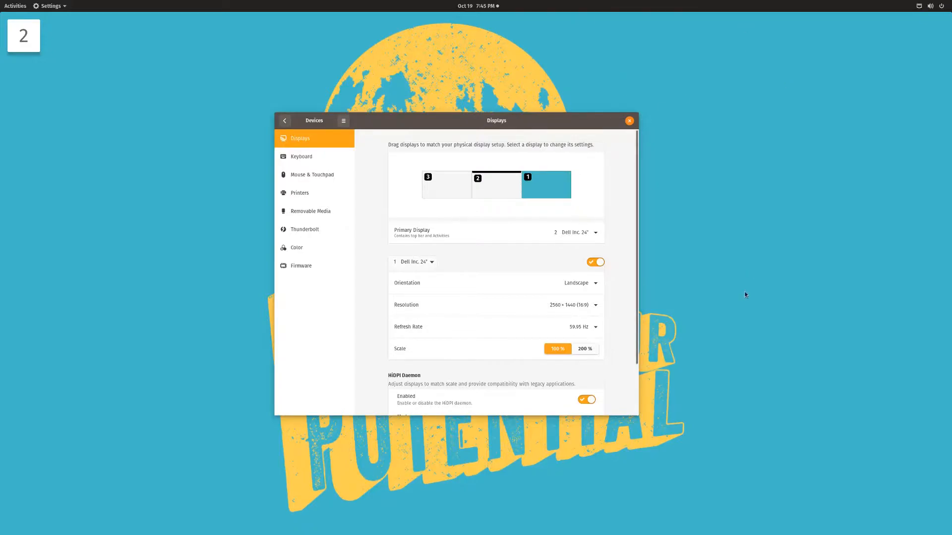
{"action": "mouse_move", "coordinate": [732, 314]}
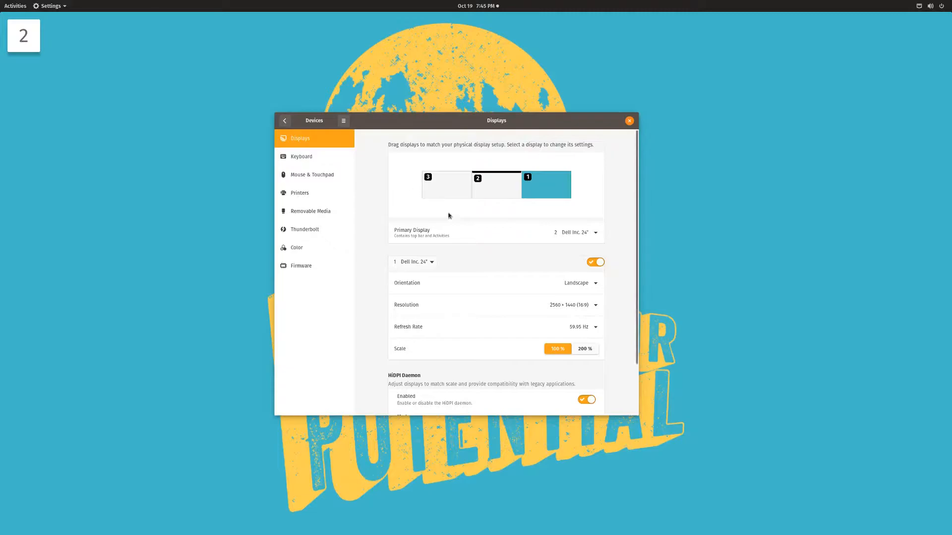
{"action": "mouse_move", "coordinate": [500, 193]}
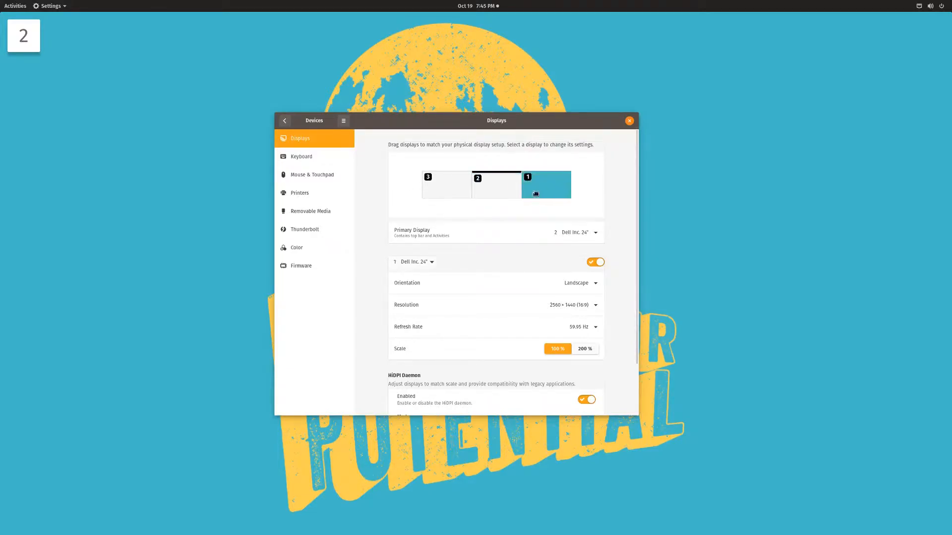
{"action": "left_click", "coordinate": [445, 185]}
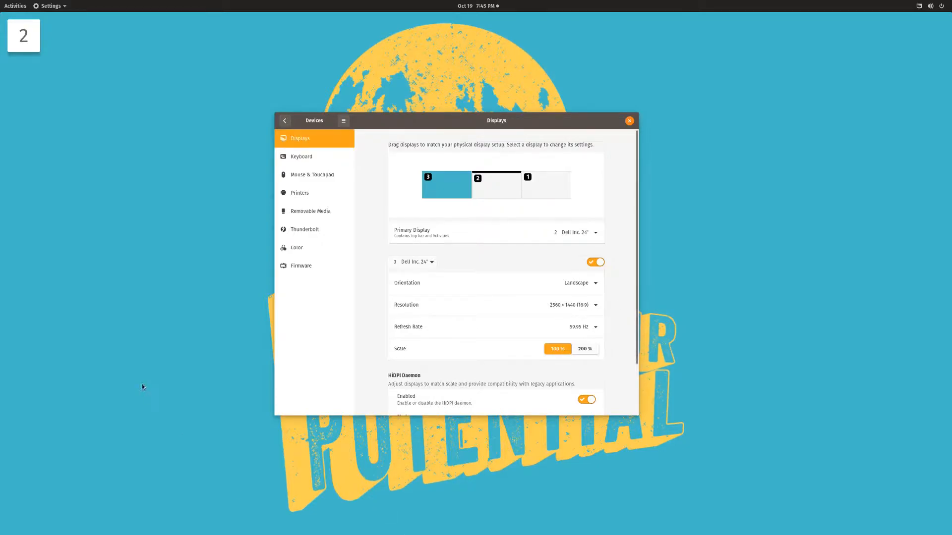
{"action": "mouse_move", "coordinate": [621, 328]}
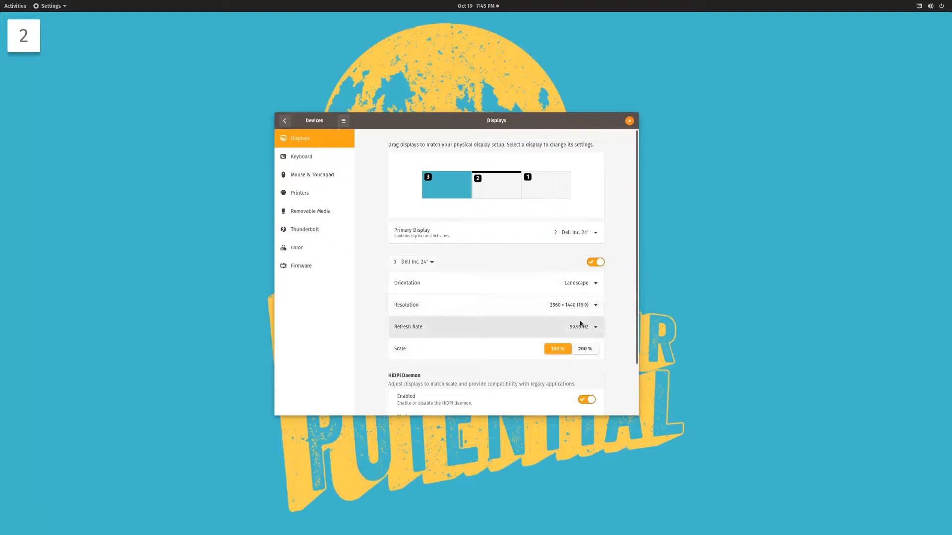
{"action": "left_click", "coordinate": [585, 326]}
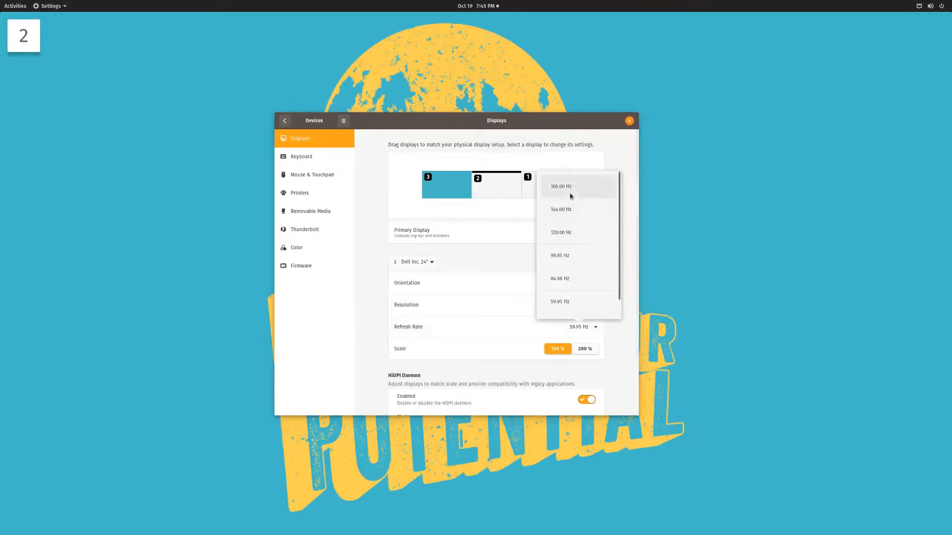
{"action": "mouse_move", "coordinate": [518, 213]}
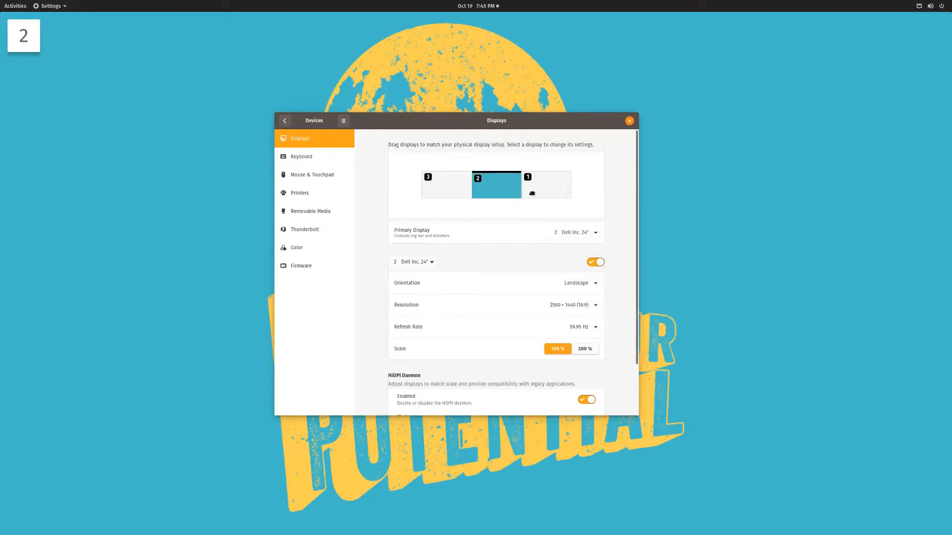
{"action": "left_click", "coordinate": [580, 326]}
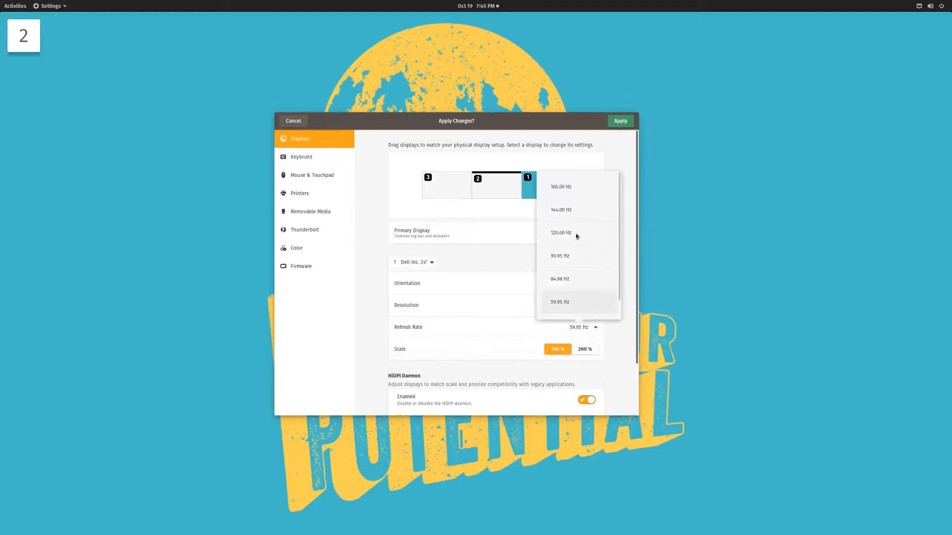
{"action": "left_click", "coordinate": [559, 187]}
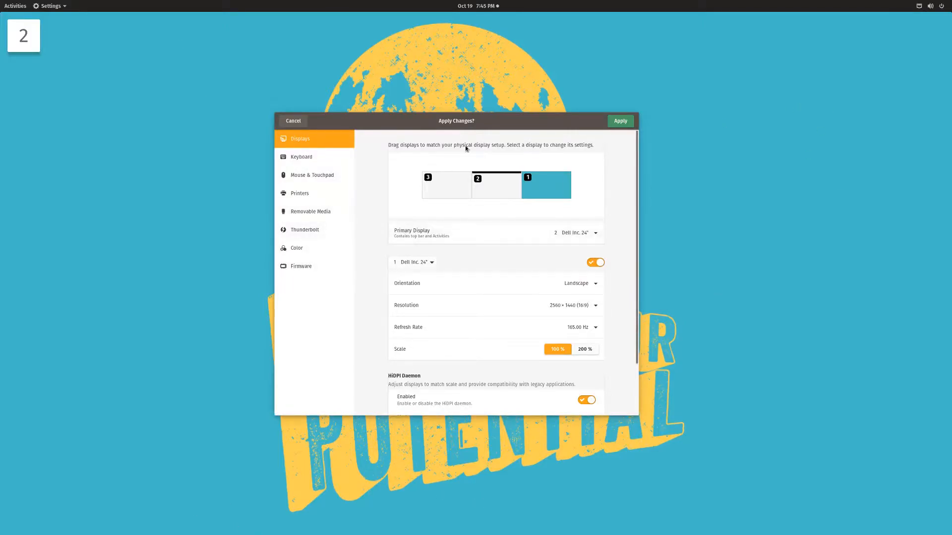
{"action": "mouse_move", "coordinate": [297, 248]}
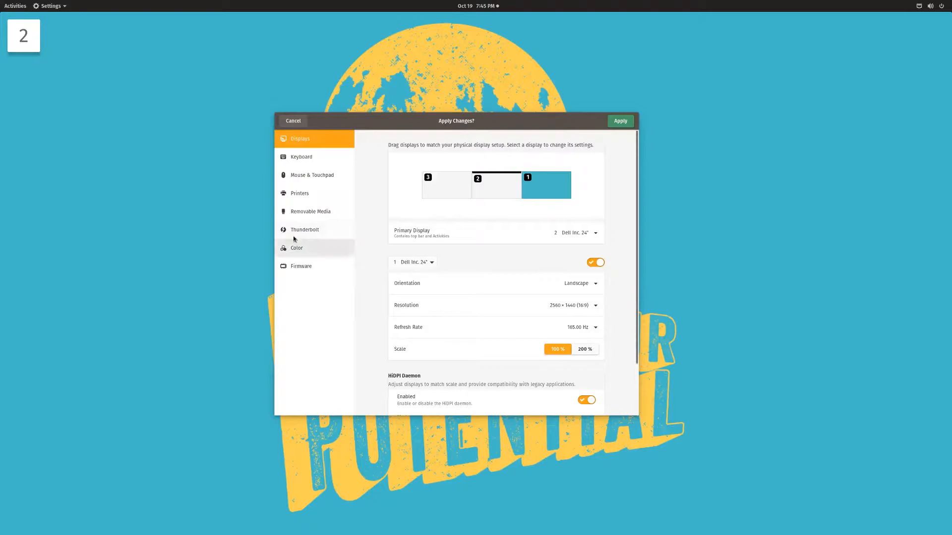
{"action": "mouse_move", "coordinate": [320, 207]}
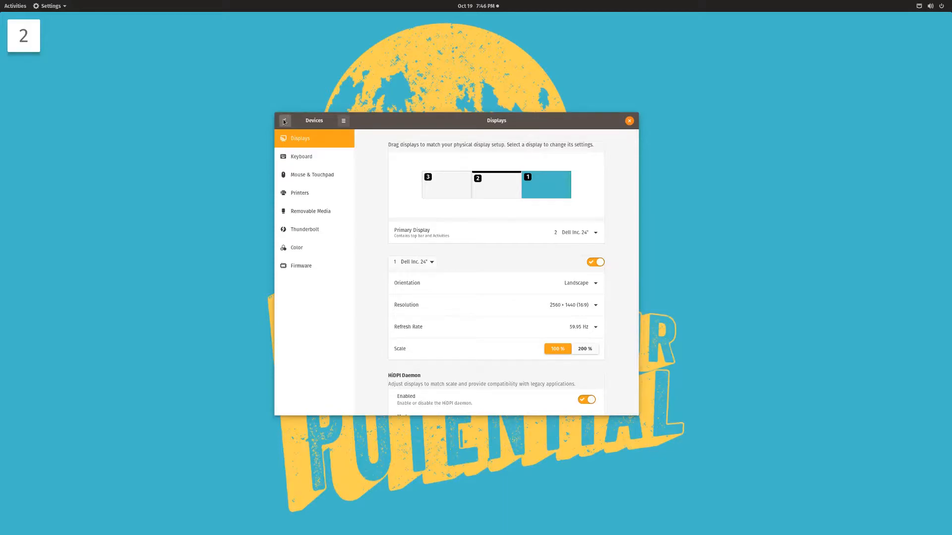
Go back to the main Settings categories and show the Power page.
{"action": "left_click", "coordinate": [285, 120]}
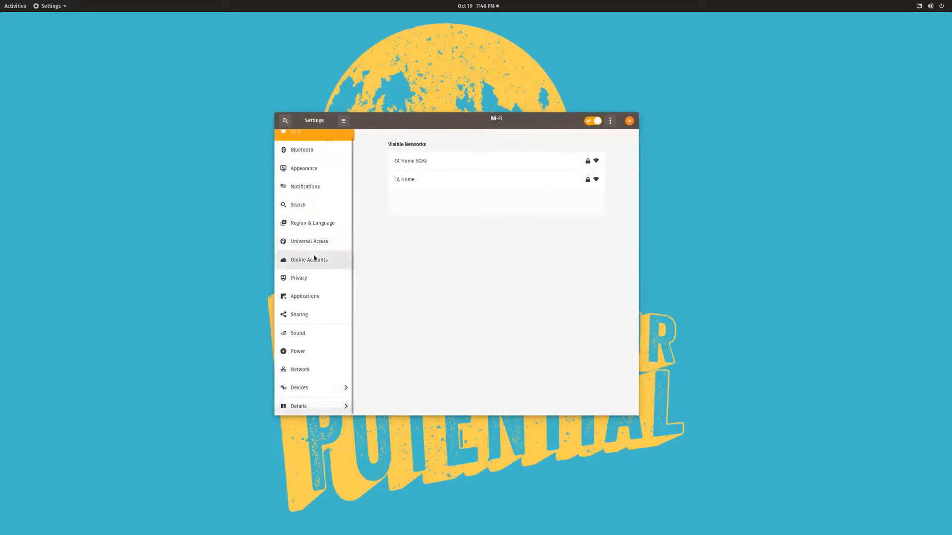
{"action": "left_click", "coordinate": [297, 351]}
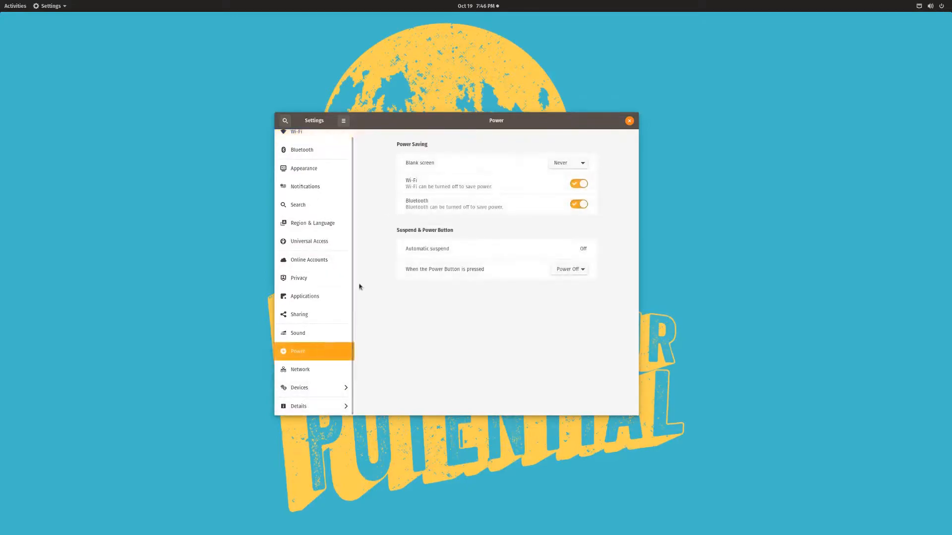
{"action": "mouse_move", "coordinate": [714, 329]}
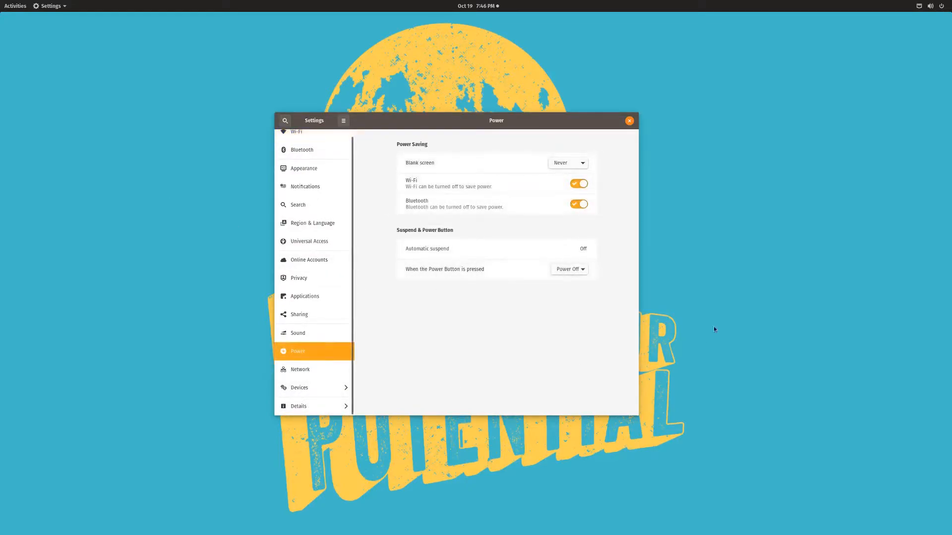
{"action": "mouse_move", "coordinate": [562, 361]}
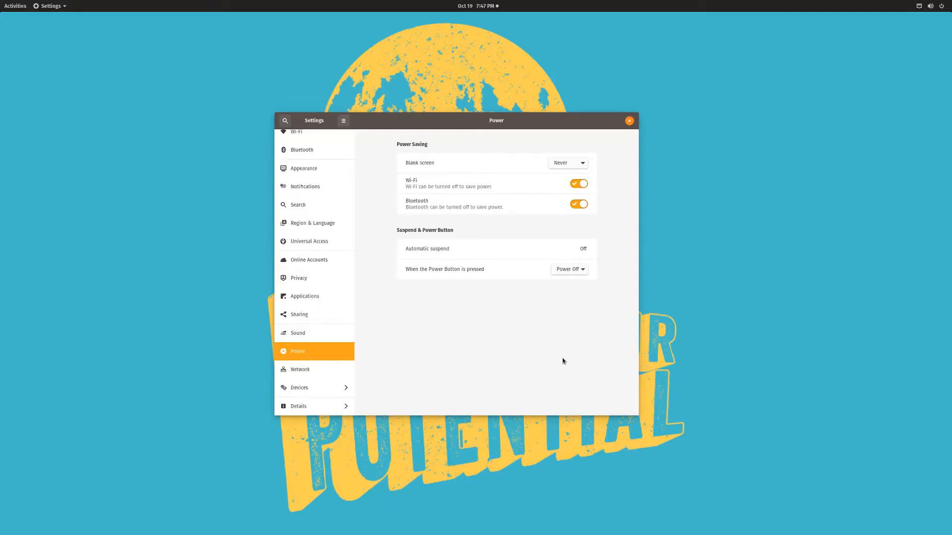
Return to the Devices display settings showing display 1 at 59.95 Hz.
{"action": "left_click", "coordinate": [299, 387]}
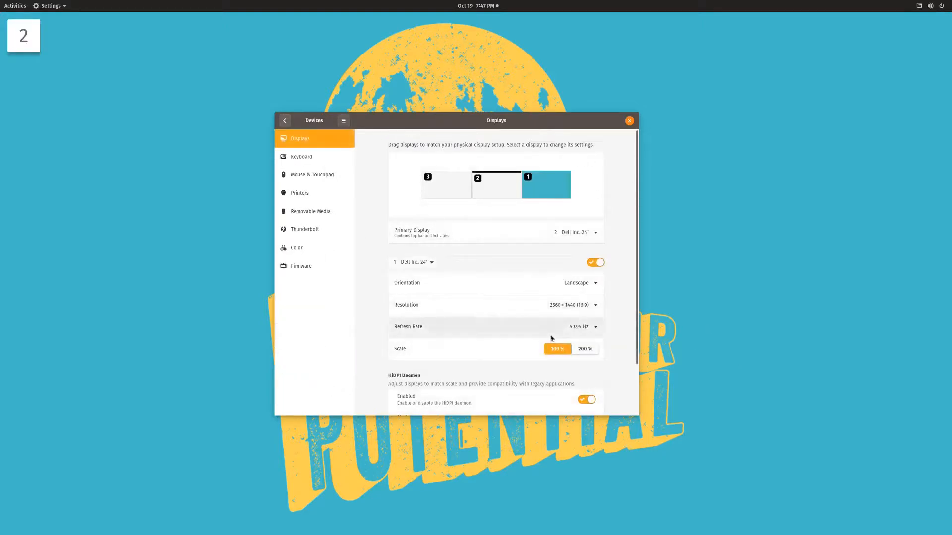
{"action": "mouse_move", "coordinate": [277, 104]}
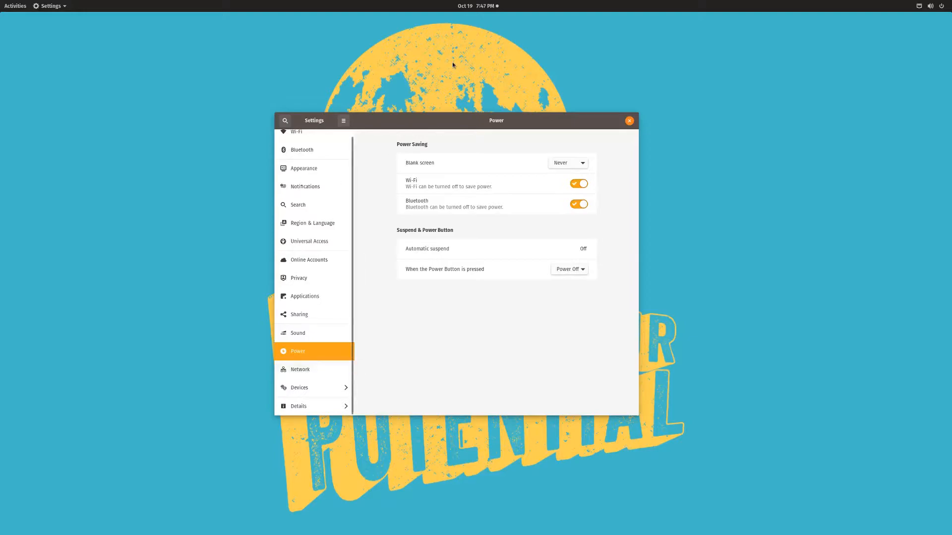
{"action": "mouse_move", "coordinate": [515, 78]}
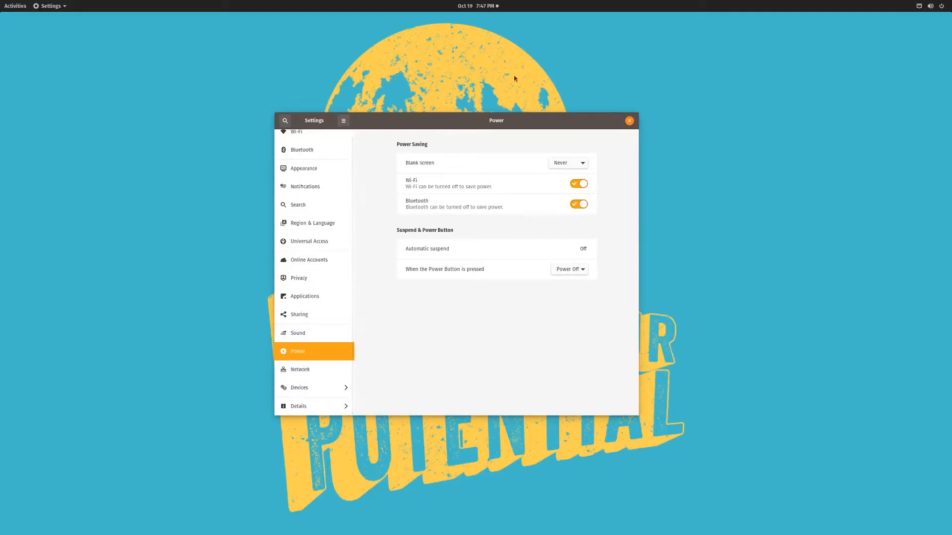
Bring up the Activities overview with the dock and search field.
{"action": "left_click", "coordinate": [628, 120]}
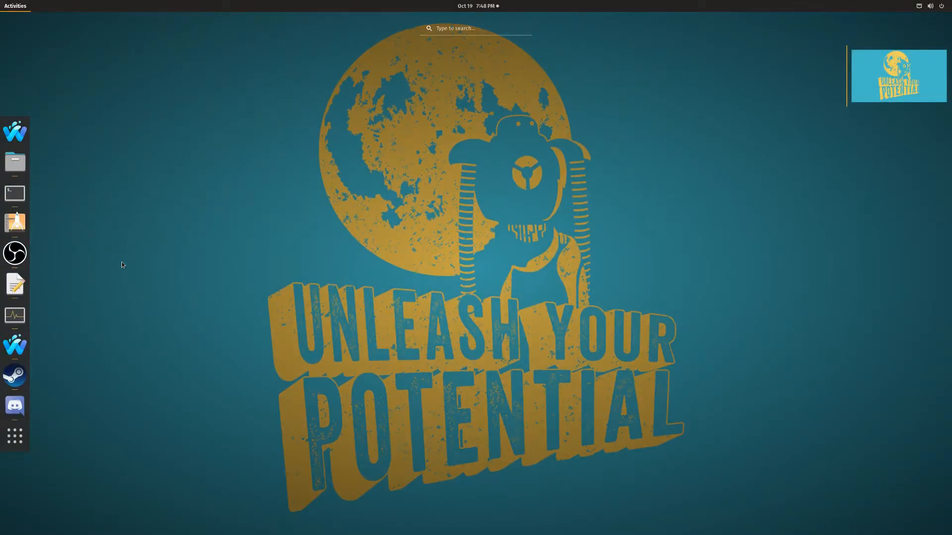
{"action": "mouse_move", "coordinate": [103, 141]}
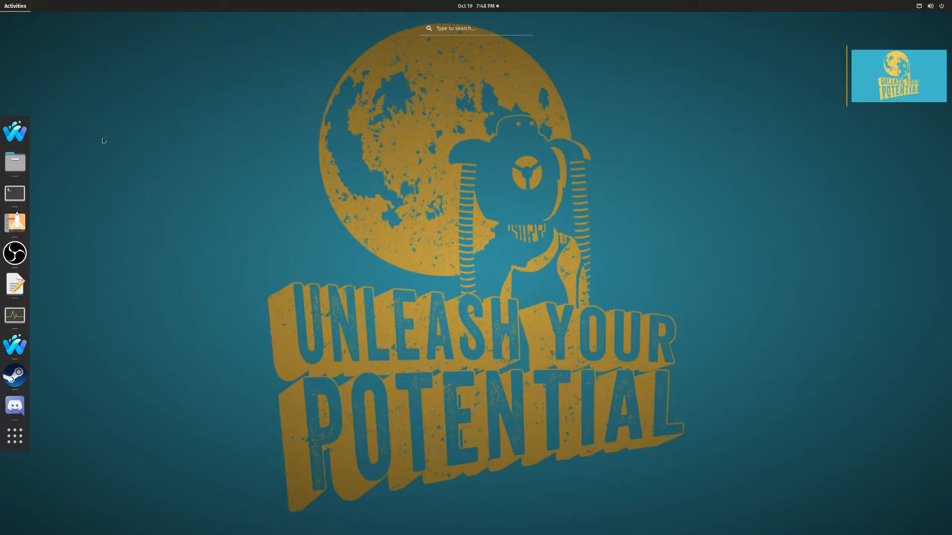
{"action": "mouse_move", "coordinate": [34, 388]}
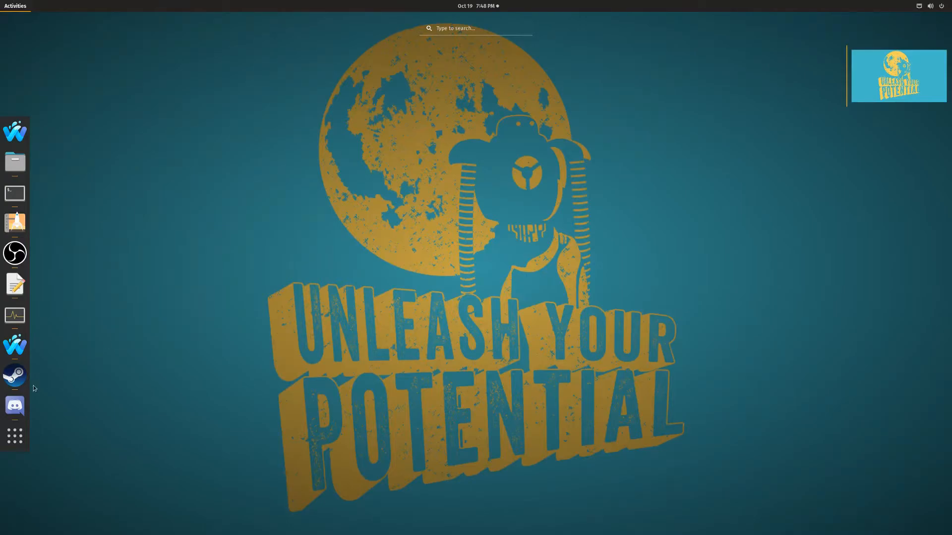
{"action": "mouse_move", "coordinate": [15, 405]}
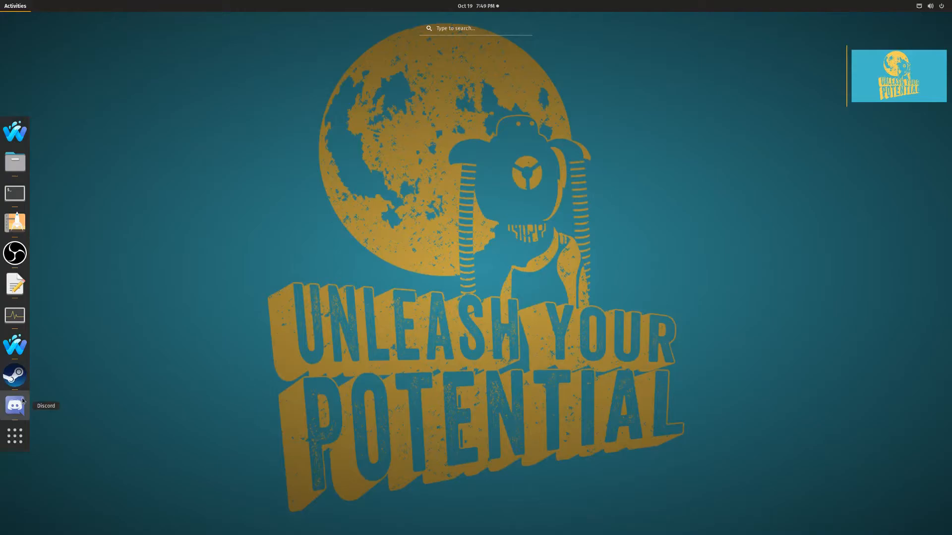
{"action": "mouse_move", "coordinate": [37, 247]}
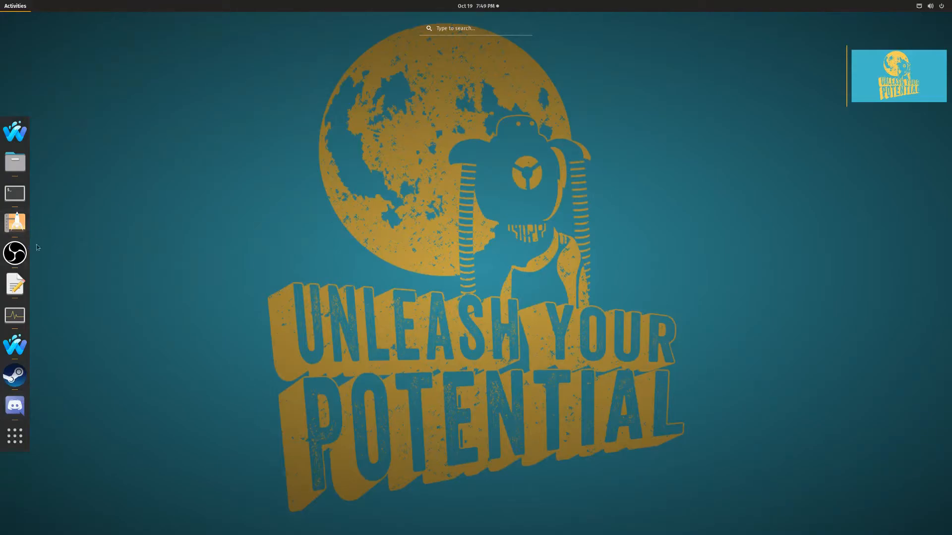
{"action": "mouse_move", "coordinate": [264, 179]}
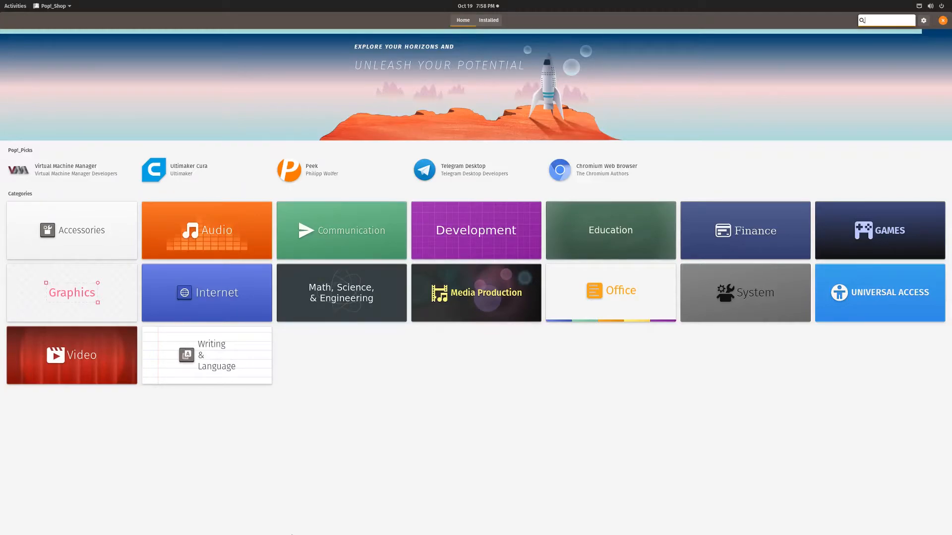
Search Pop!_Shop for 'disc' and 'steam', clearing each search afterwards.
{"action": "type", "text": "discord"}
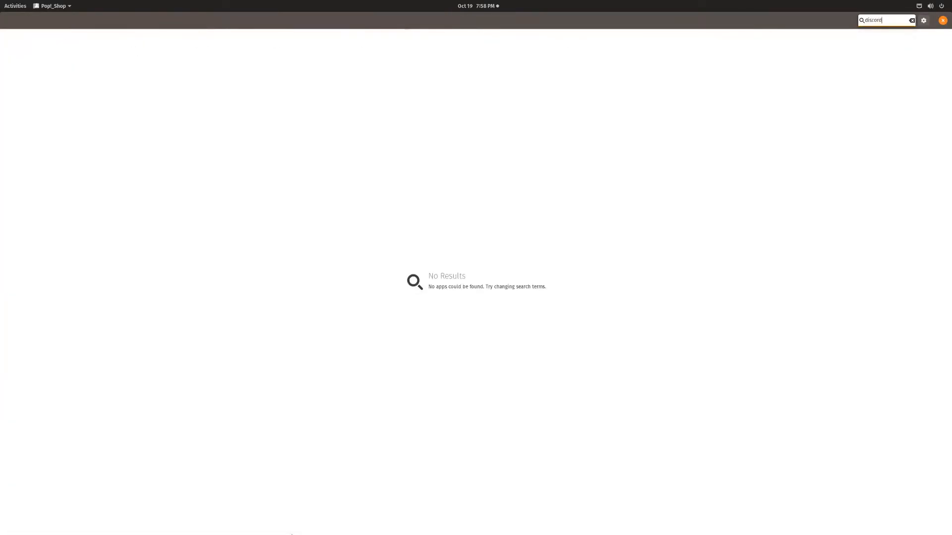
{"action": "key", "text": "BackSpace"}
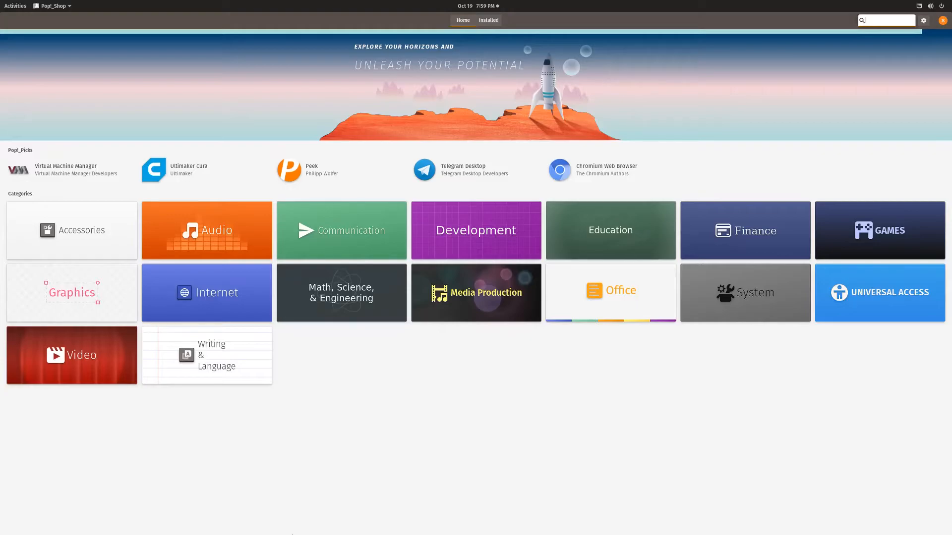
{"action": "type", "text": "steam"}
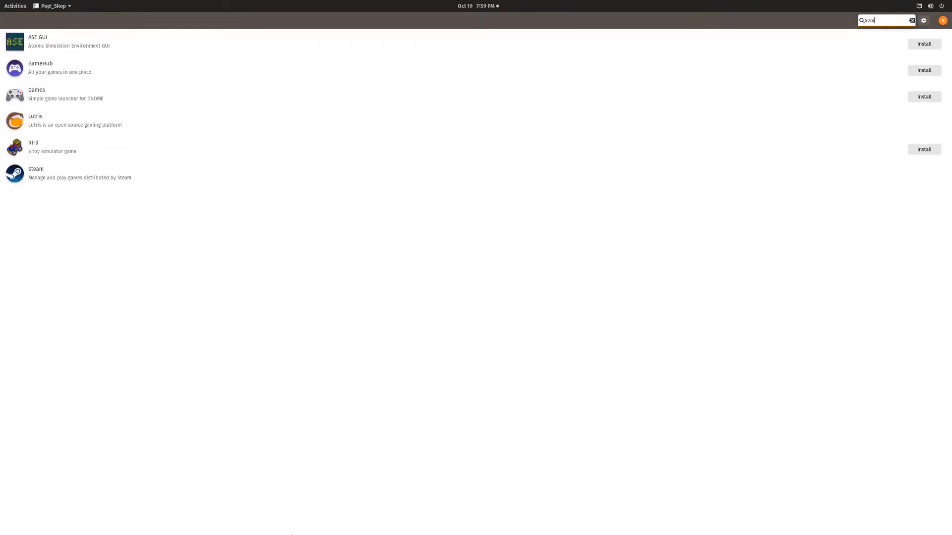
{"action": "left_click", "coordinate": [912, 20]}
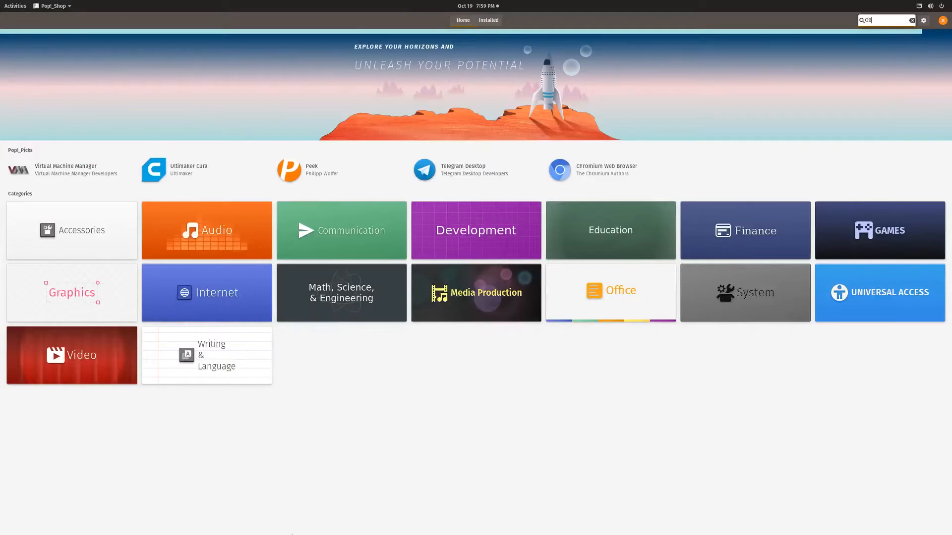
Search Pop!_Shop for 'OBS' and scroll the results down to find it.
{"action": "type", "text": "OBS"}
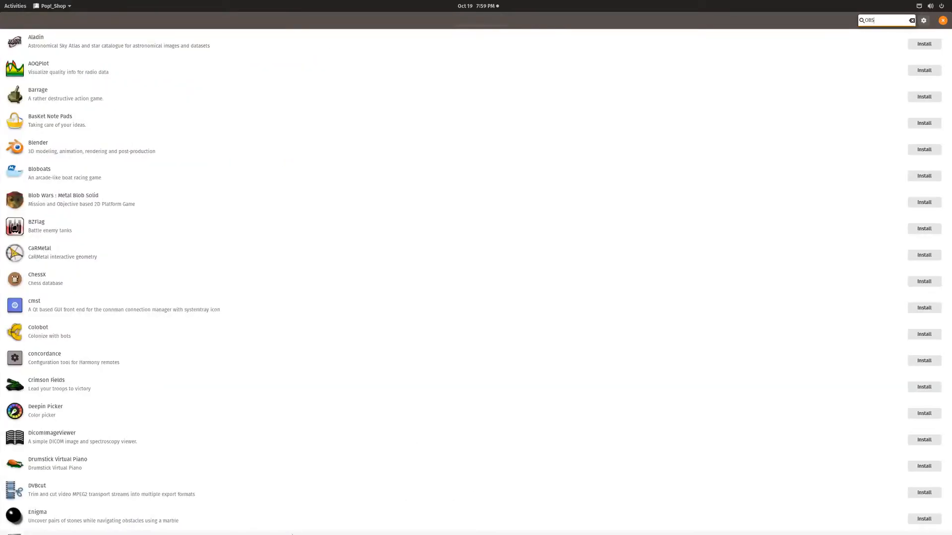
{"action": "mouse_move", "coordinate": [657, 155]}
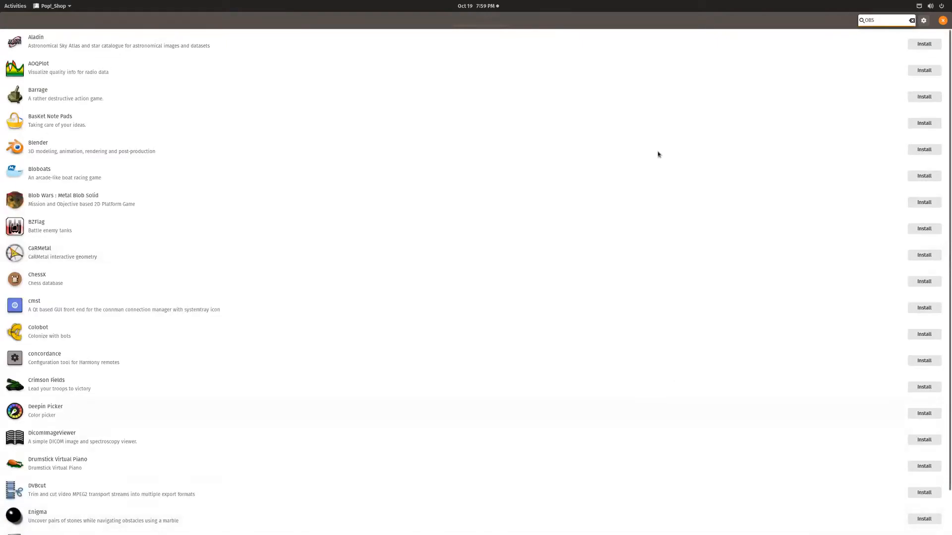
{"action": "scroll", "scroll_direction": "down", "scroll_amount": 3}
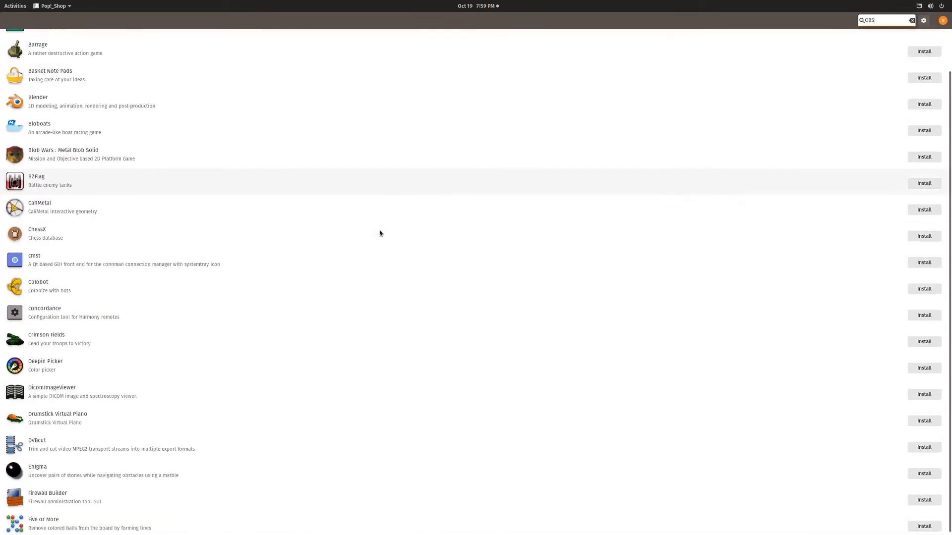
{"action": "scroll", "scroll_direction": "down", "scroll_amount": 3}
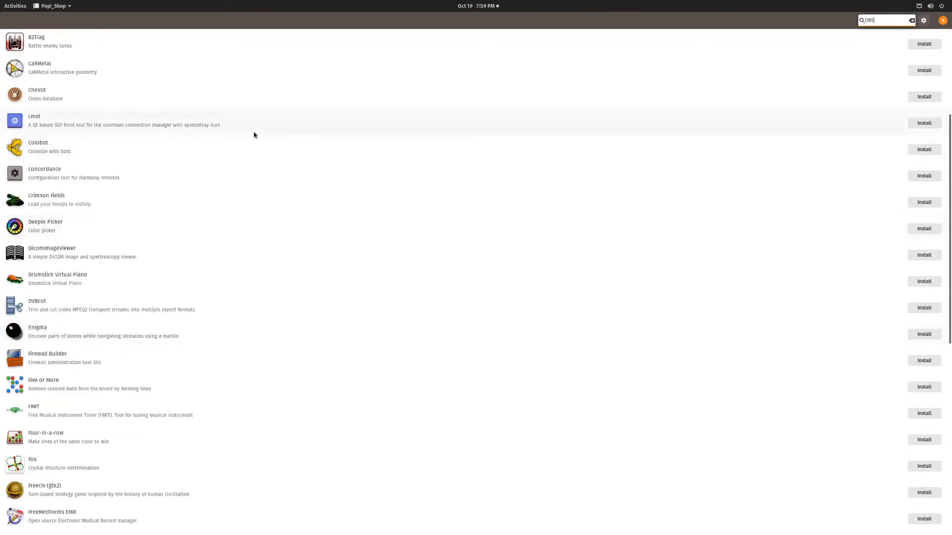
{"action": "scroll", "scroll_direction": "down", "scroll_amount": 3}
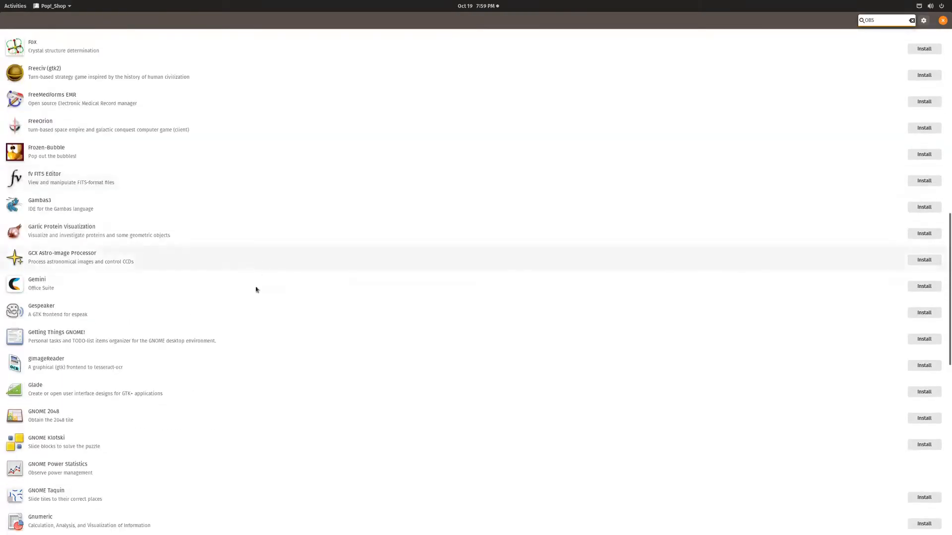
{"action": "scroll", "scroll_direction": "down", "scroll_amount": 3}
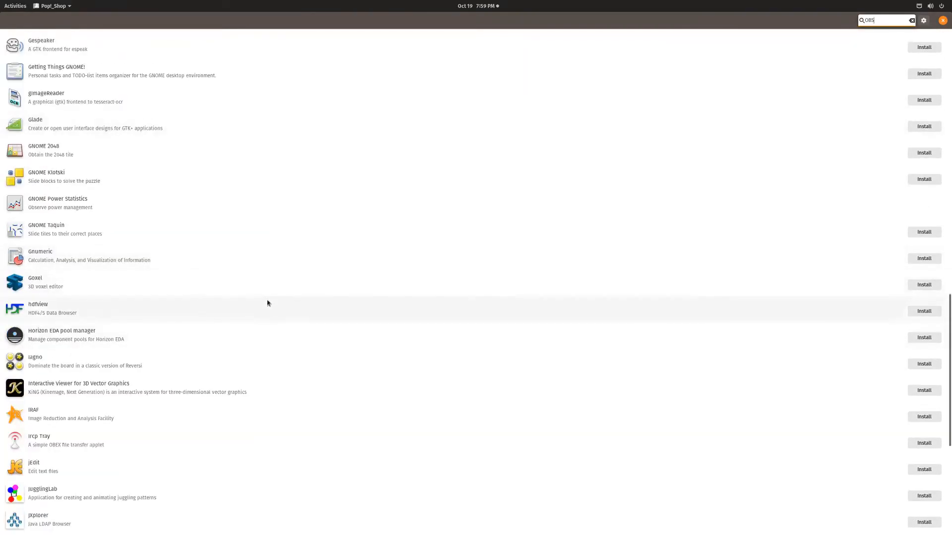
{"action": "scroll", "scroll_direction": "down", "scroll_amount": 3}
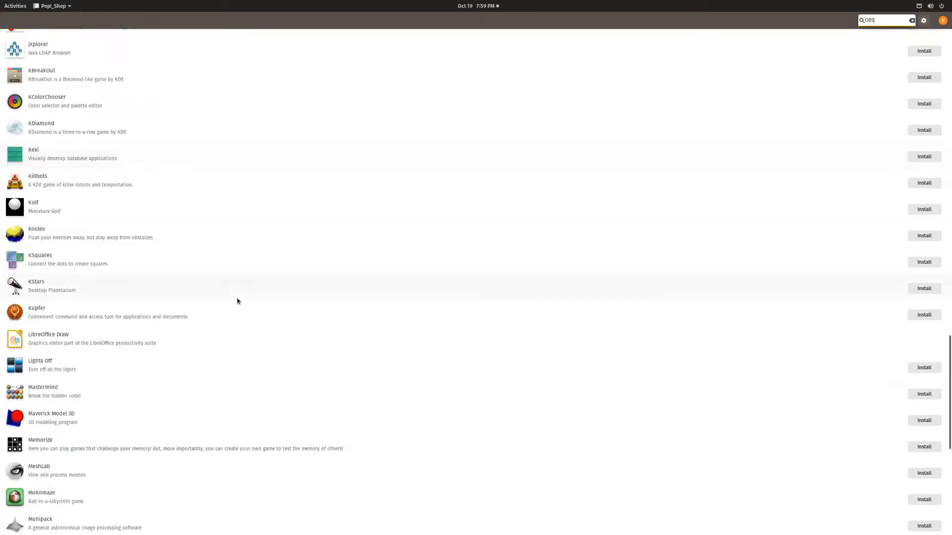
{"action": "scroll", "scroll_direction": "down", "scroll_amount": 3}
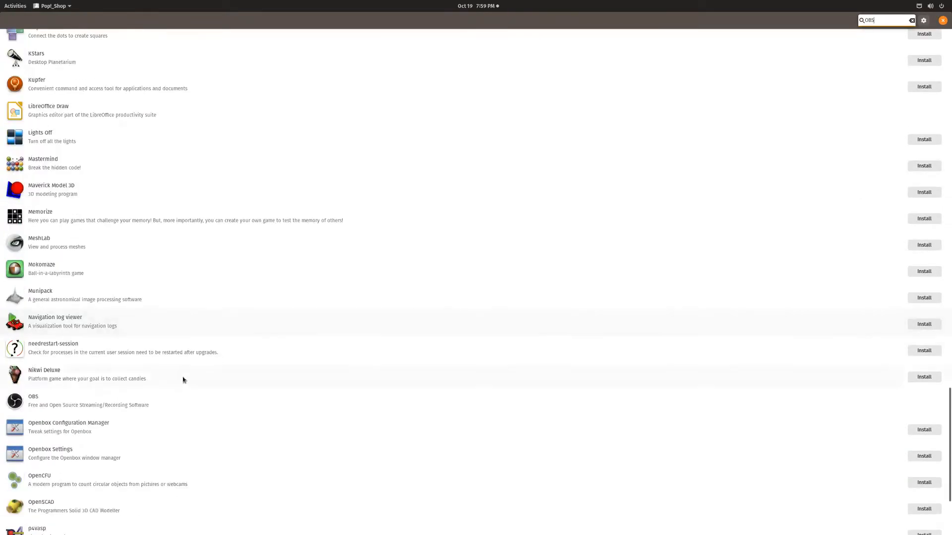
{"action": "mouse_move", "coordinate": [96, 411]}
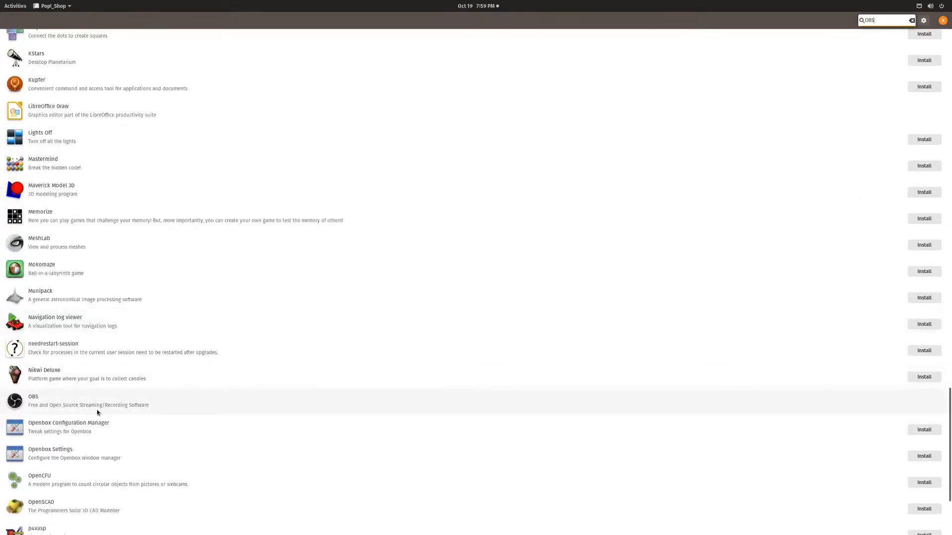
{"action": "scroll", "scroll_direction": "down", "scroll_amount": 3}
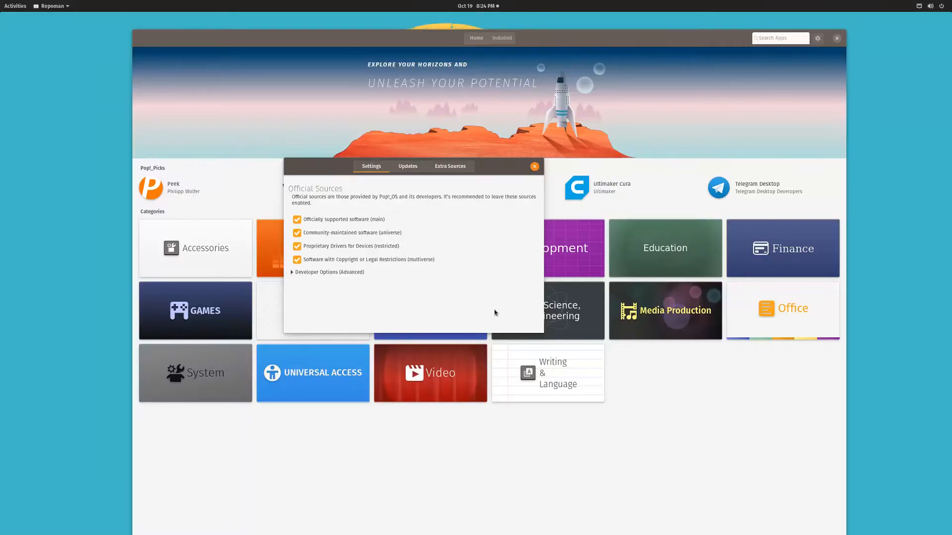
{"action": "mouse_move", "coordinate": [320, 280]}
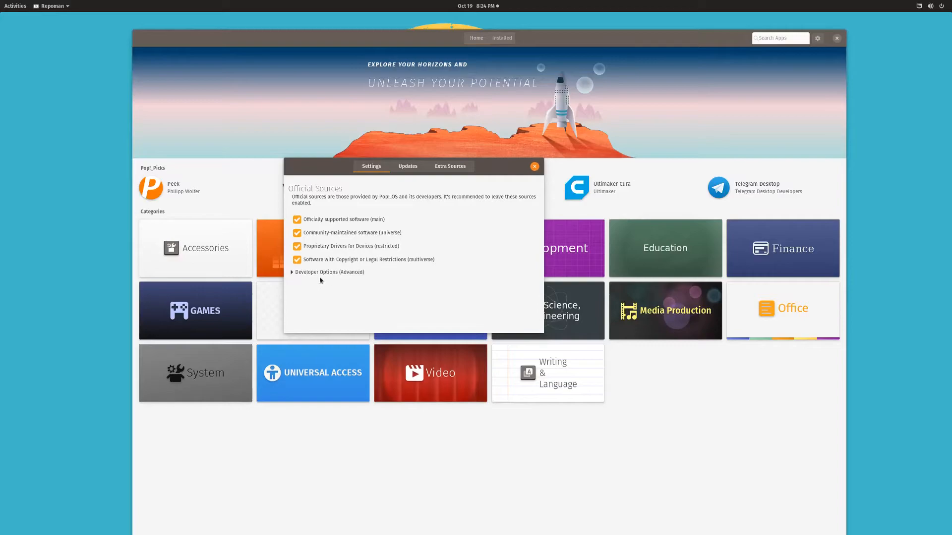
{"action": "mouse_move", "coordinate": [406, 175]}
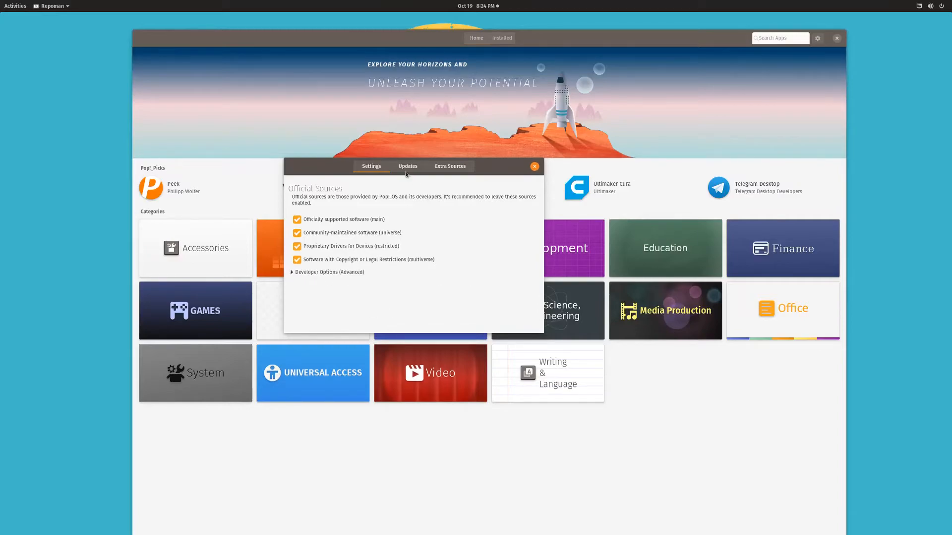
Review Pop!_Shop's Updates sources and Extra Sources list, then return to the first tab.
{"action": "left_click", "coordinate": [407, 166]}
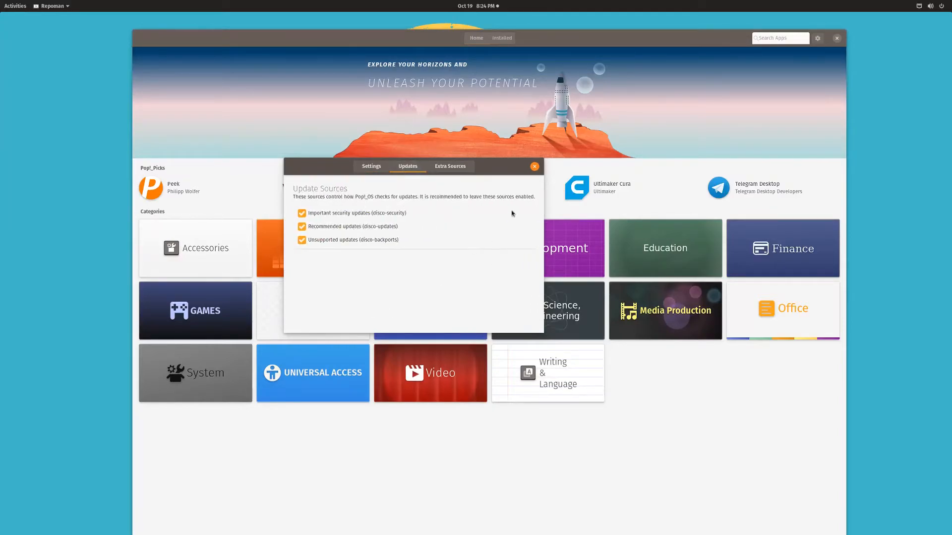
{"action": "left_click", "coordinate": [449, 166]}
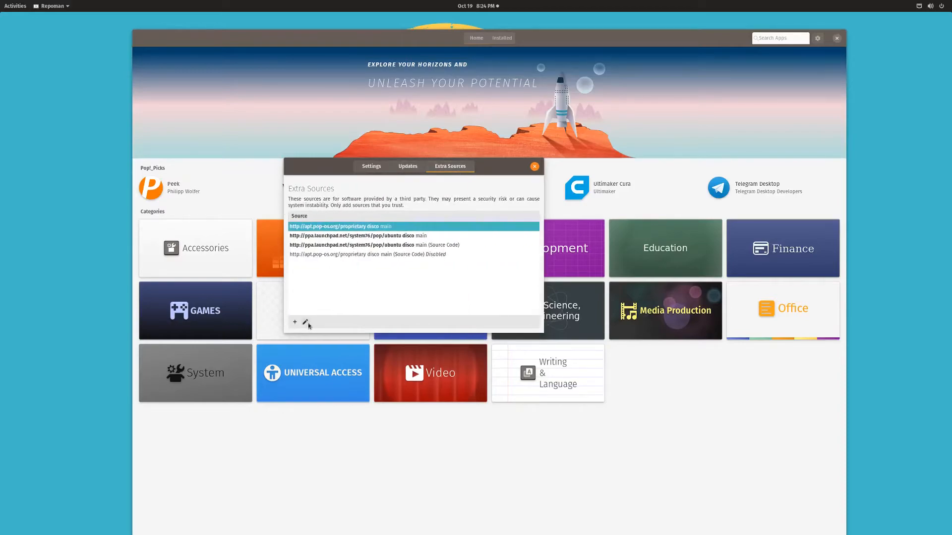
{"action": "mouse_move", "coordinate": [411, 310]}
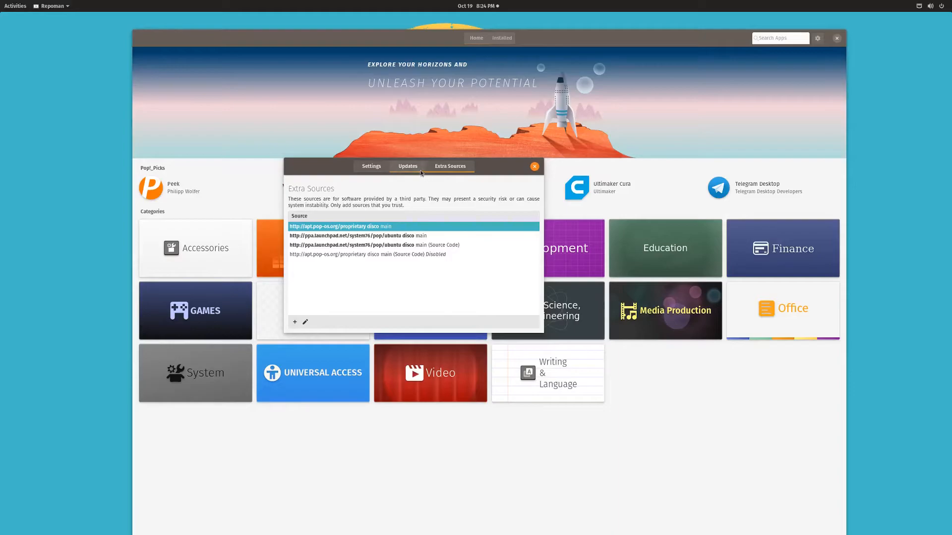
{"action": "left_click", "coordinate": [370, 166]}
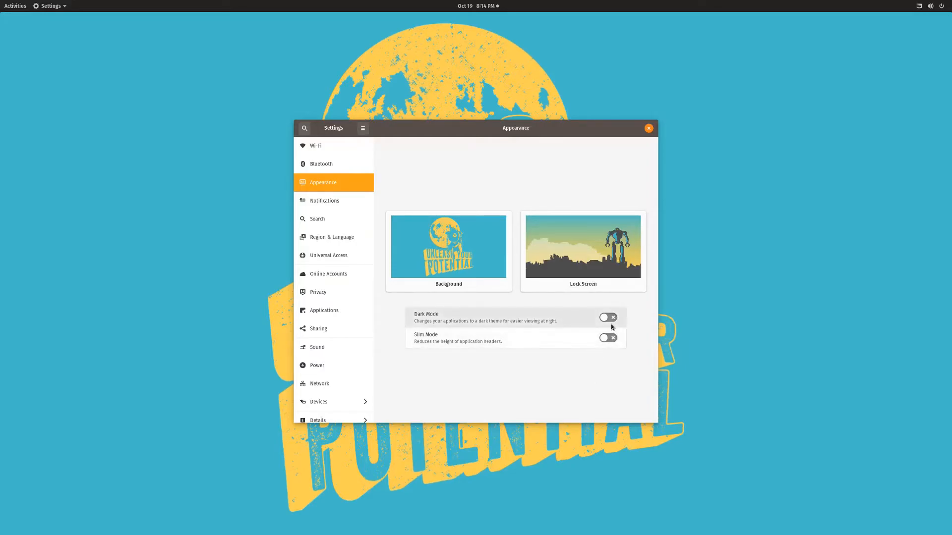
Toggle Dark Mode on and back off, then toggle Slim Mode for application headers.
{"action": "left_click", "coordinate": [608, 317]}
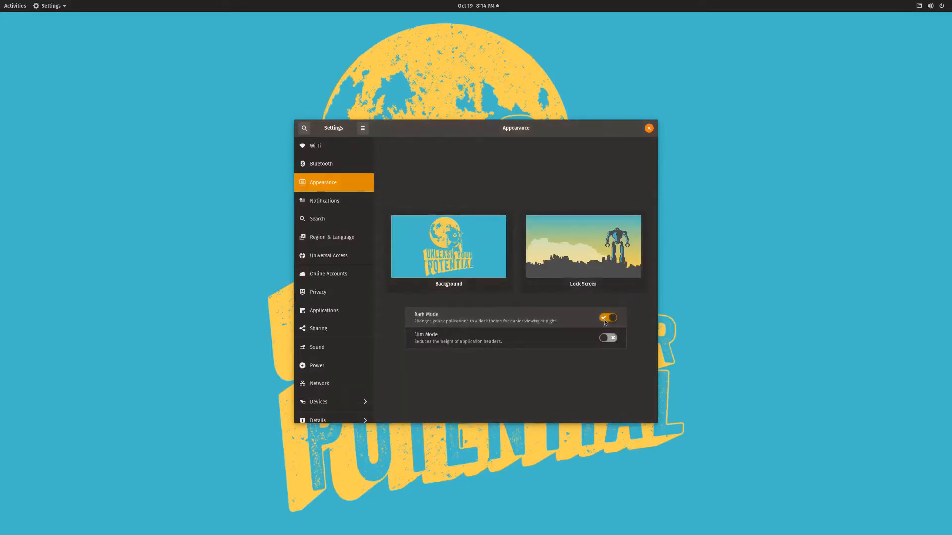
{"action": "left_click", "coordinate": [607, 317]}
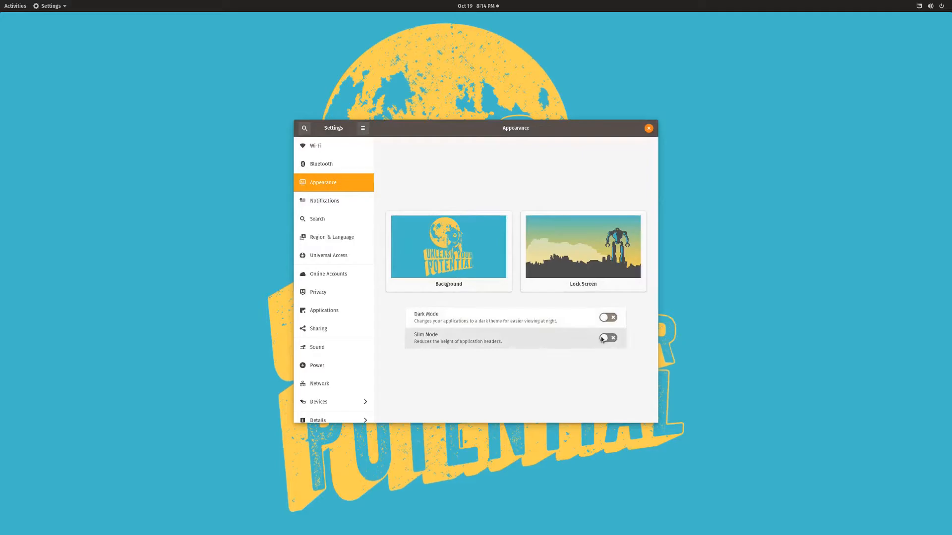
{"action": "left_click", "coordinate": [606, 337]}
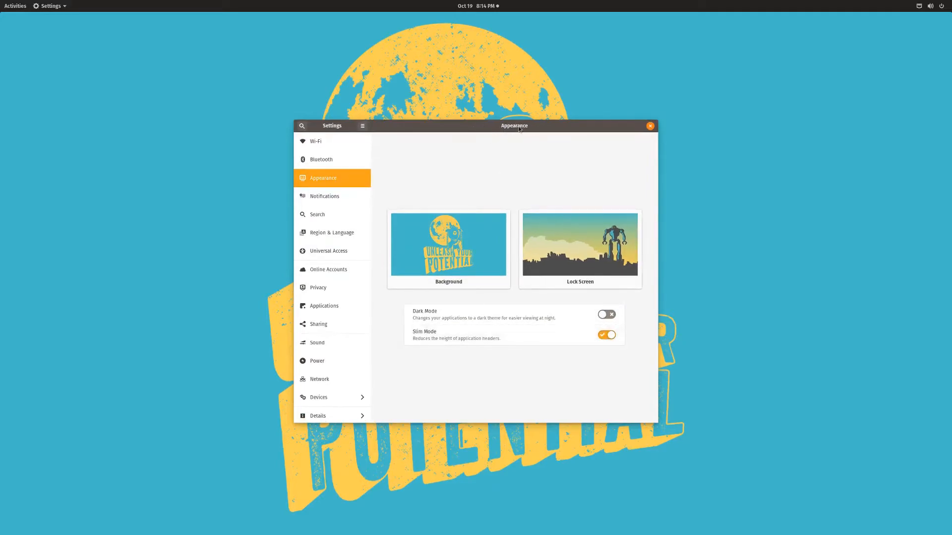
{"action": "left_click", "coordinate": [606, 334]}
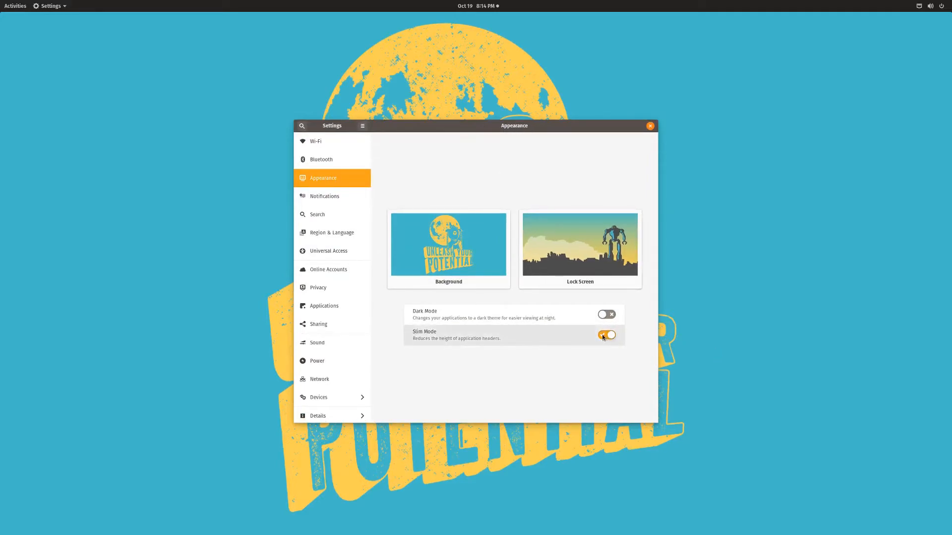
{"action": "left_click", "coordinate": [448, 244]}
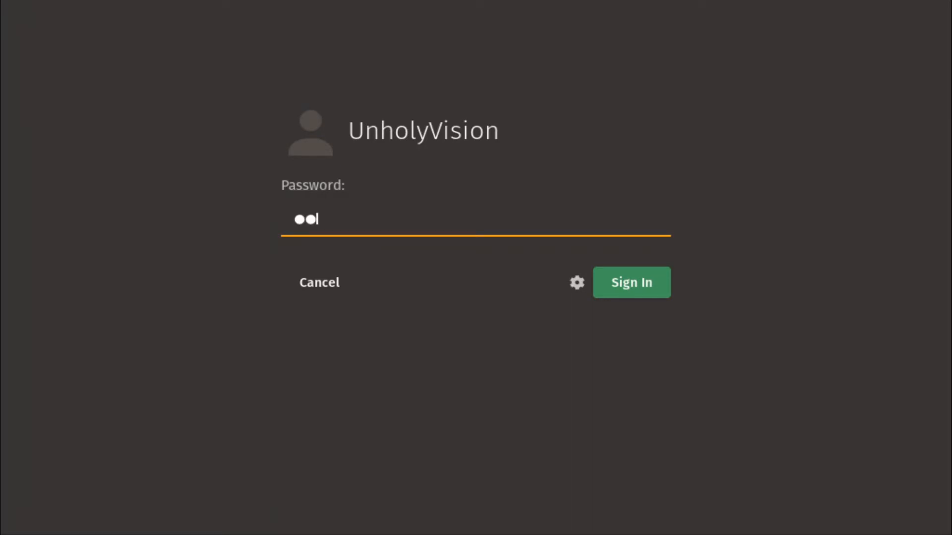
Sign in to the account with the entered password.
{"action": "left_click", "coordinate": [631, 283]}
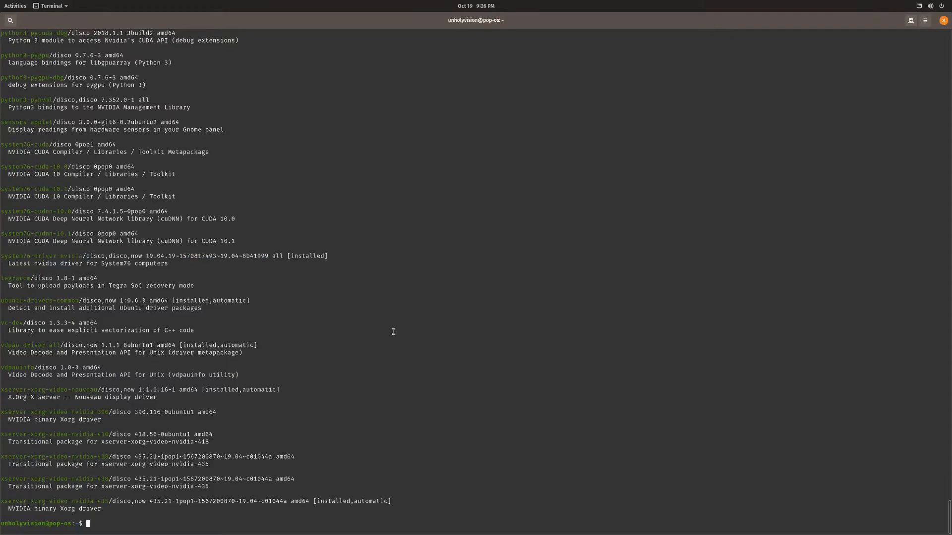
{"action": "mouse_move", "coordinate": [395, 518]}
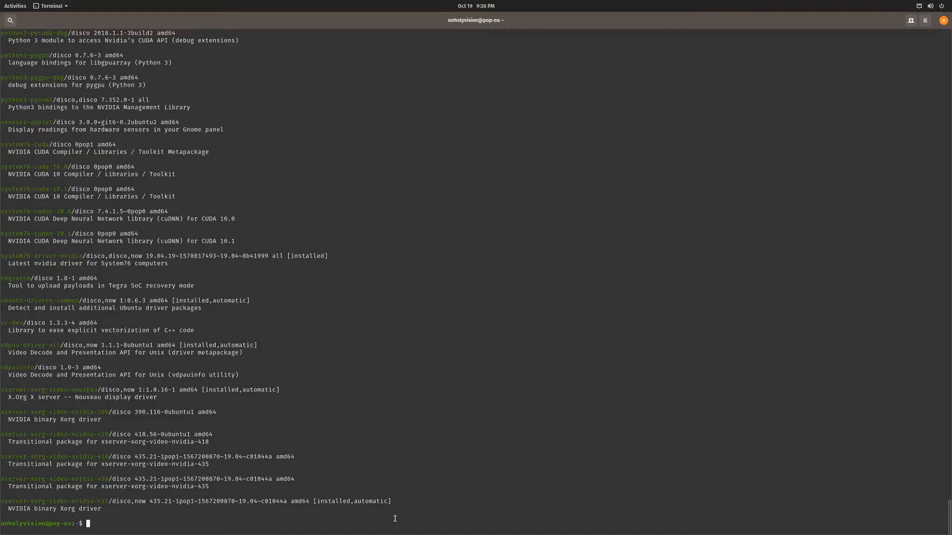
{"action": "mouse_move", "coordinate": [249, 412]}
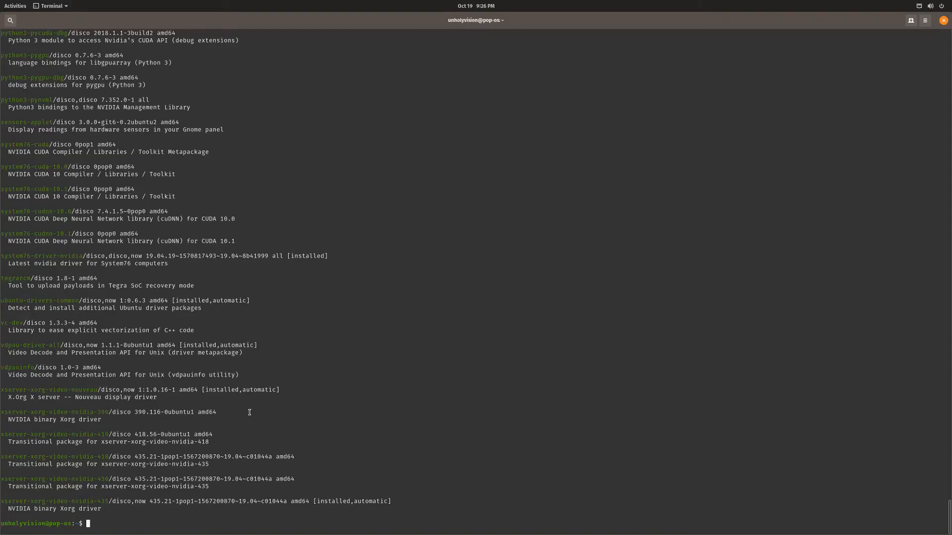
{"action": "mouse_move", "coordinate": [8, 389]}
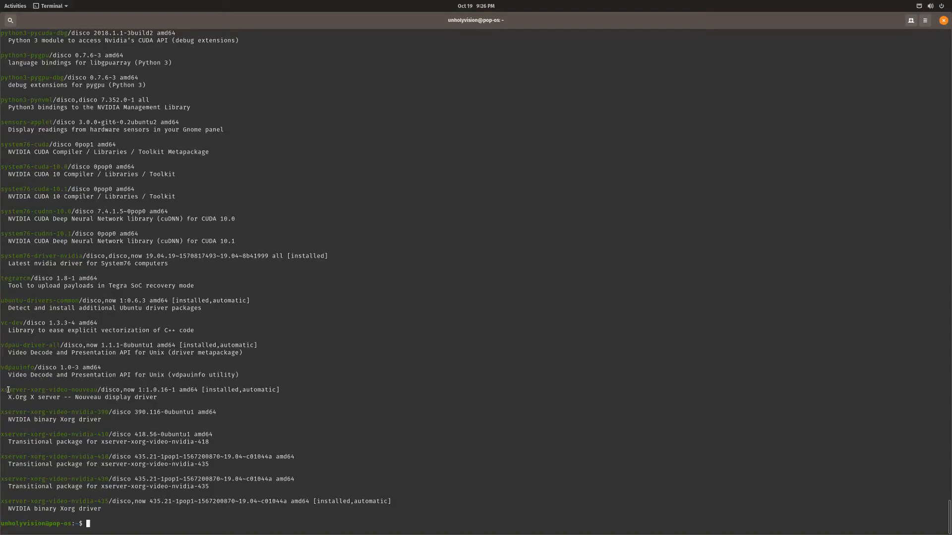
{"action": "mouse_move", "coordinate": [72, 392]}
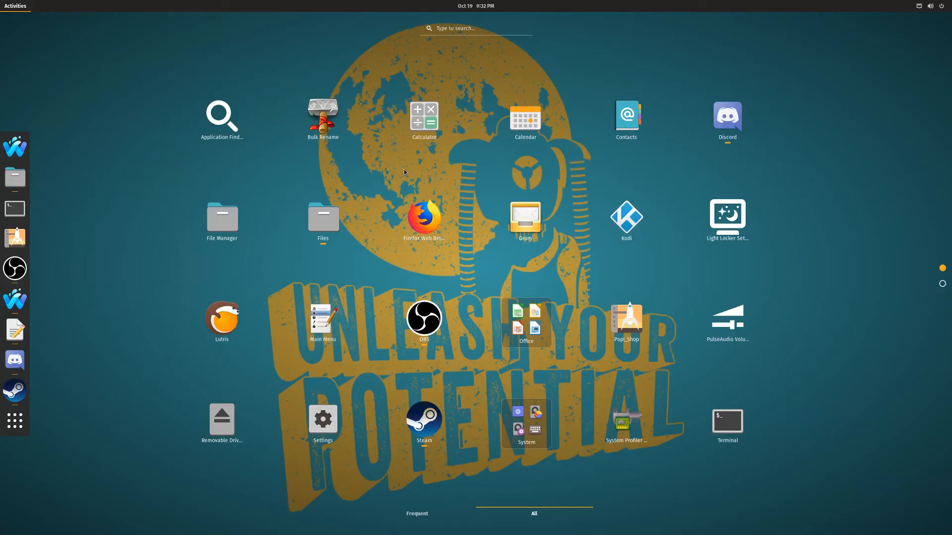
{"action": "mouse_move", "coordinate": [370, 183]}
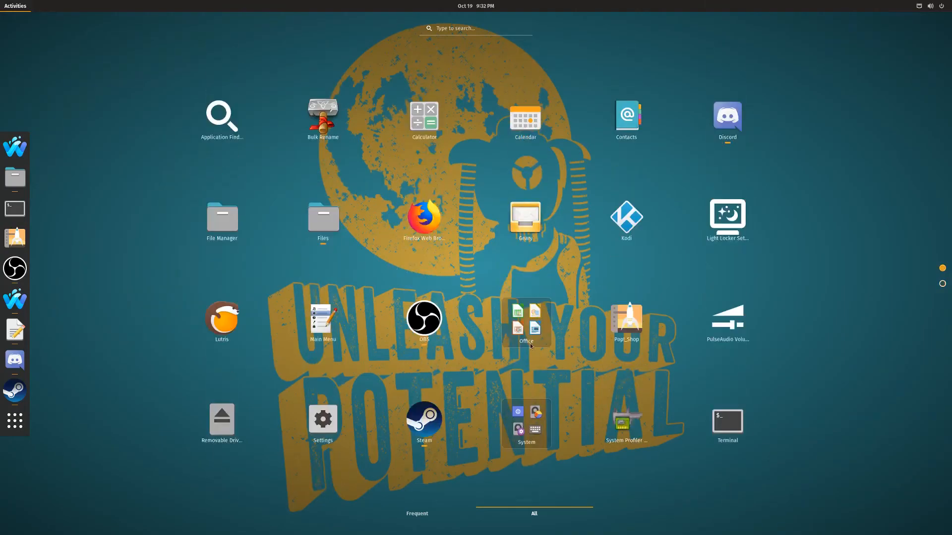
Go to the app grid's second page, look inside the Utilities folder and close it.
{"action": "left_click", "coordinate": [525, 322]}
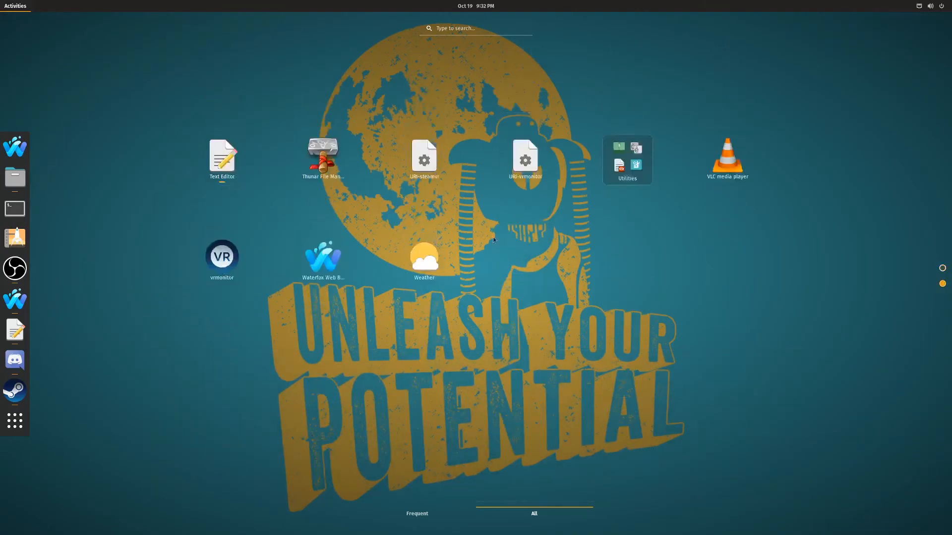
{"action": "left_click", "coordinate": [626, 159]}
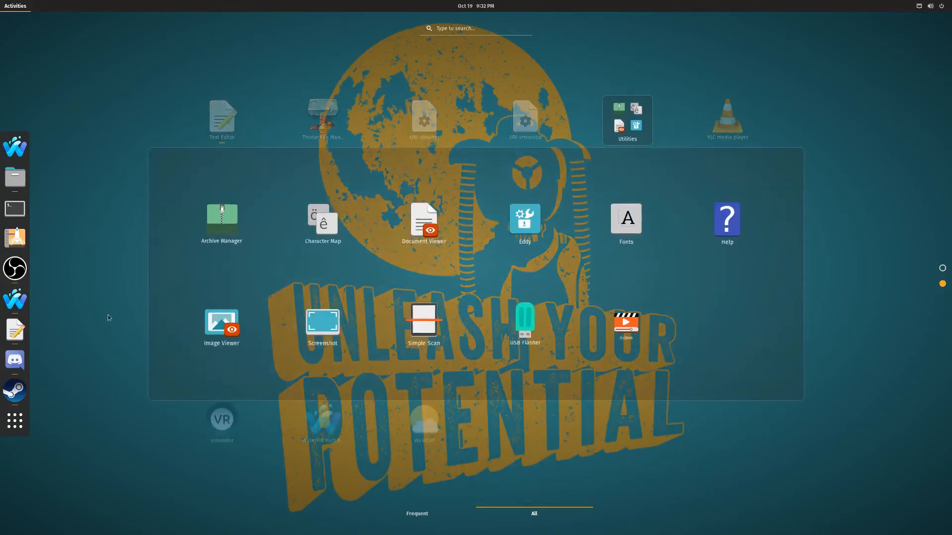
{"action": "left_click", "coordinate": [15, 420]}
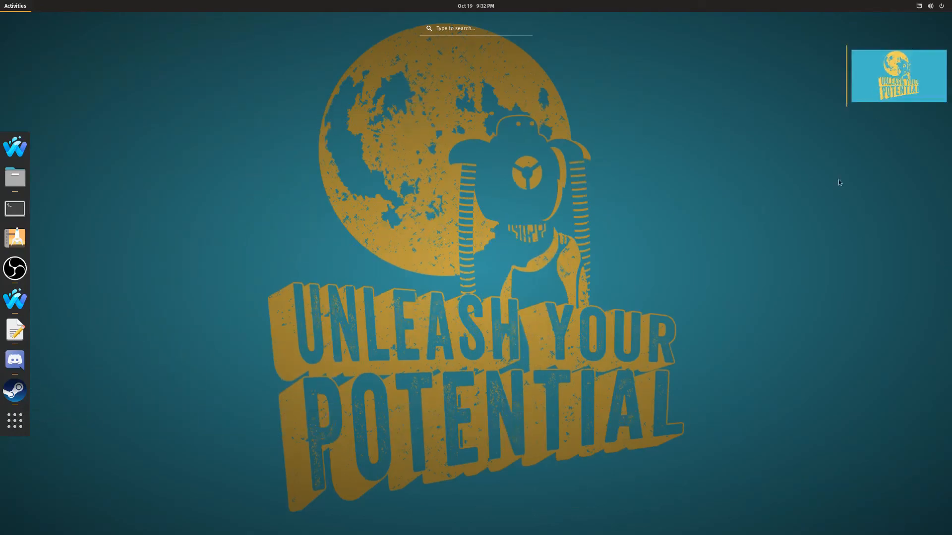
{"action": "mouse_move", "coordinate": [795, 91]}
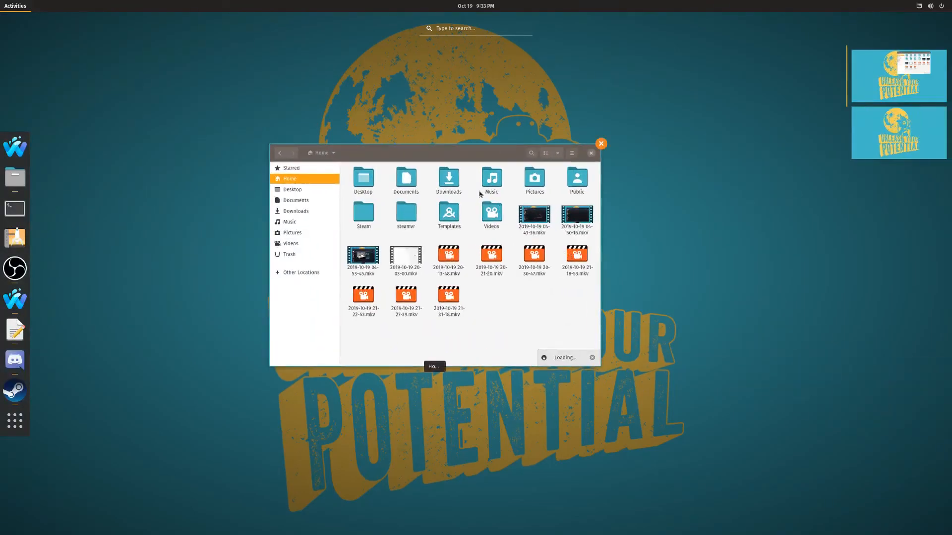
Switch to an empty workspace from the overview thumbnails.
{"action": "left_click", "coordinate": [600, 143]}
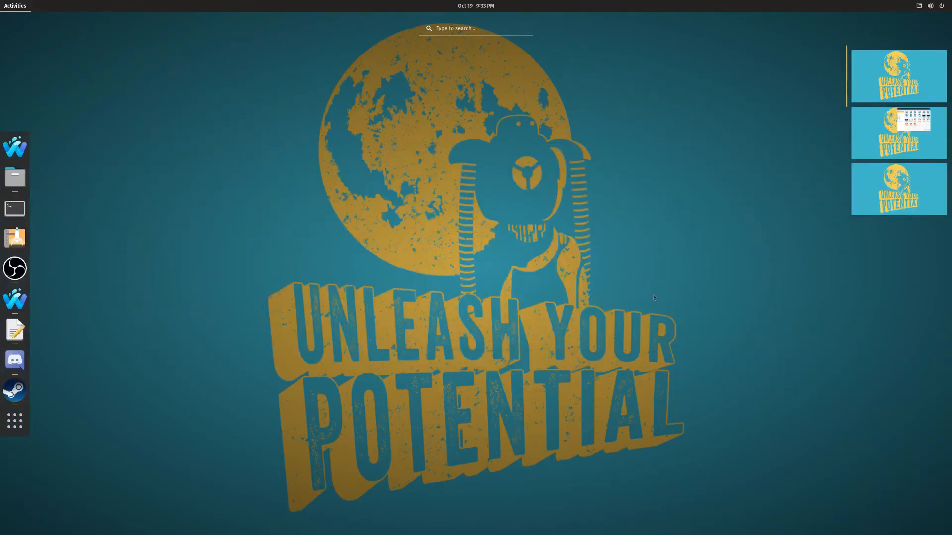